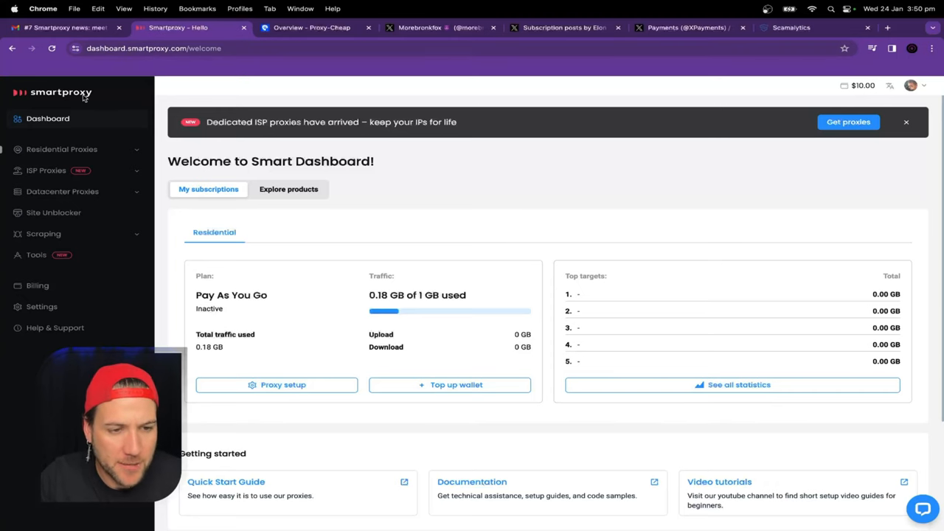
Step: Read through the Smartproxy Proxy Checker newsletter in Gmail, then bring up Scamalytics
click(62, 27)
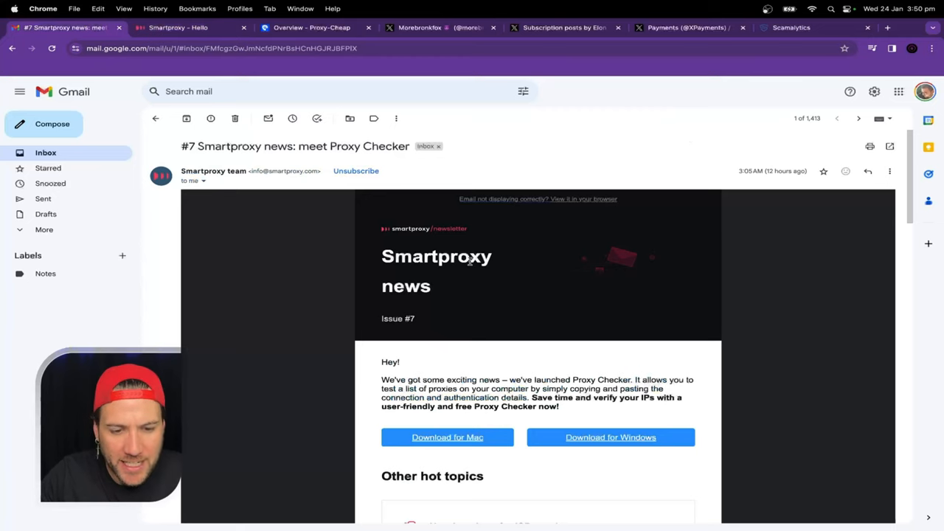
scroll(down, 3)
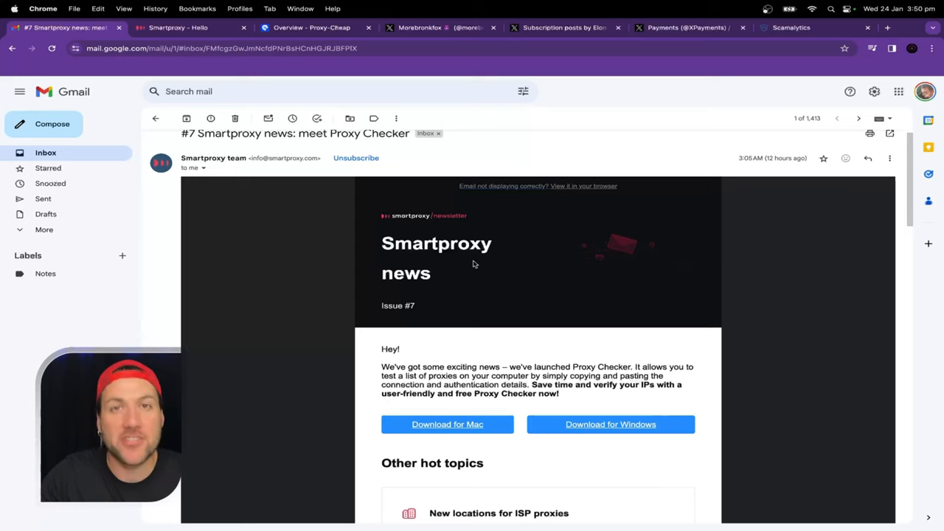
scroll(down, 3)
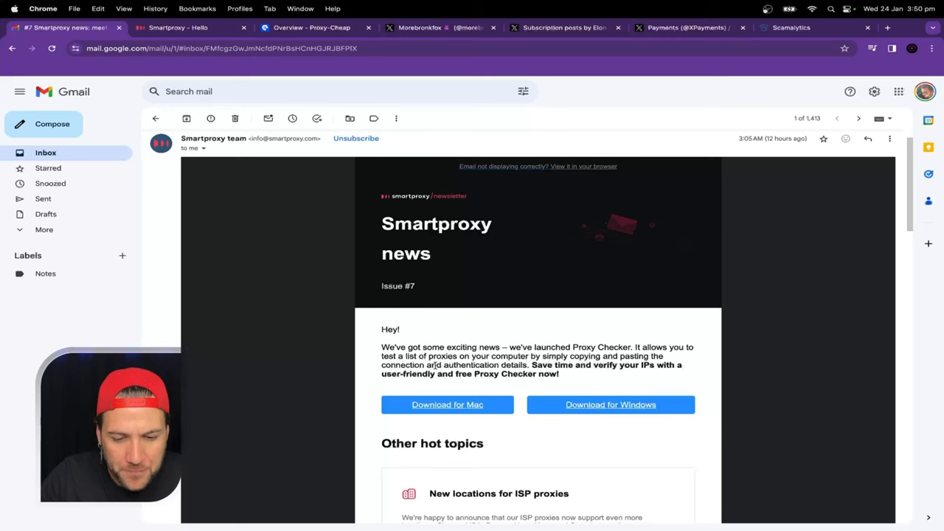
click(791, 27)
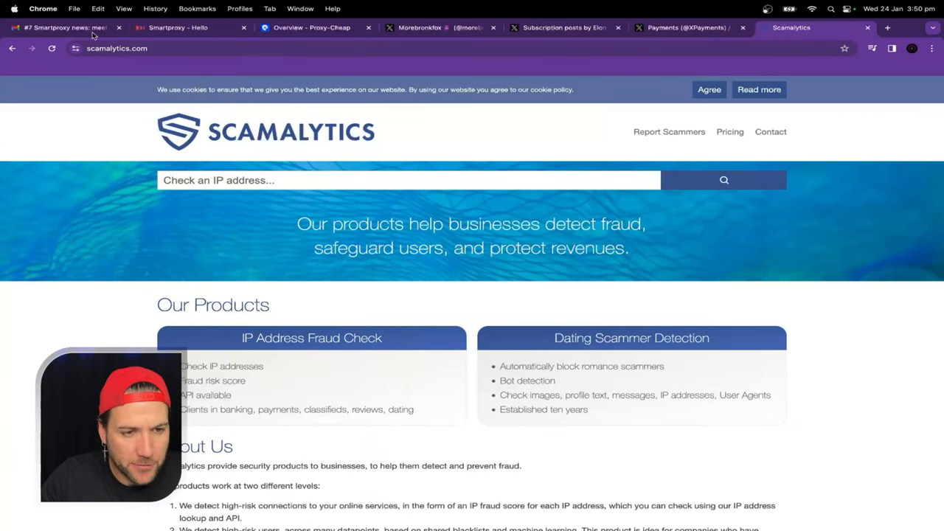
Step: Return from Scamalytics to the Proxy Checker newsletter in Gmail
click(63, 27)
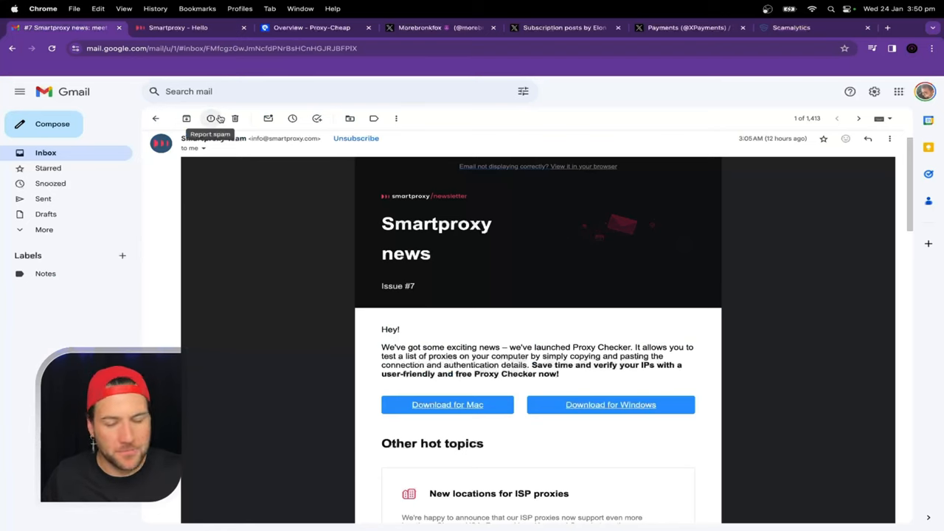
mouse_move(522, 440)
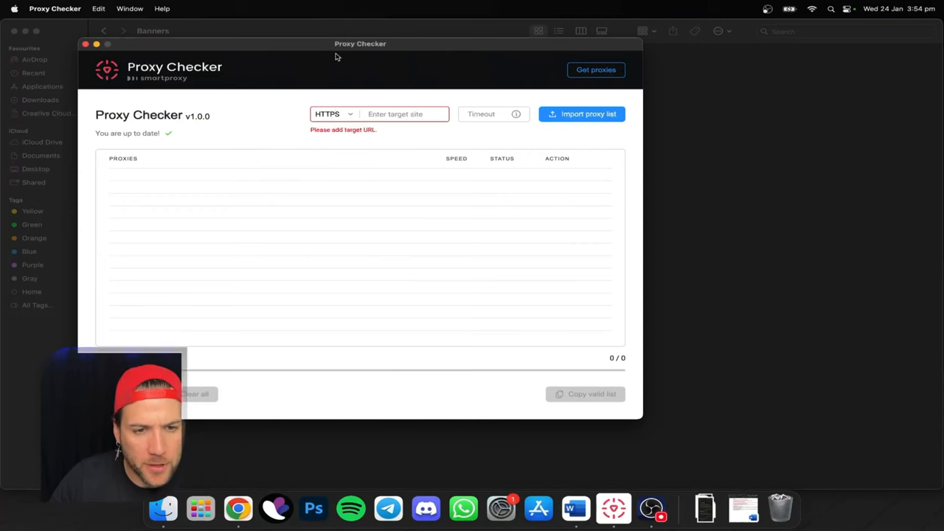
mouse_move(239, 232)
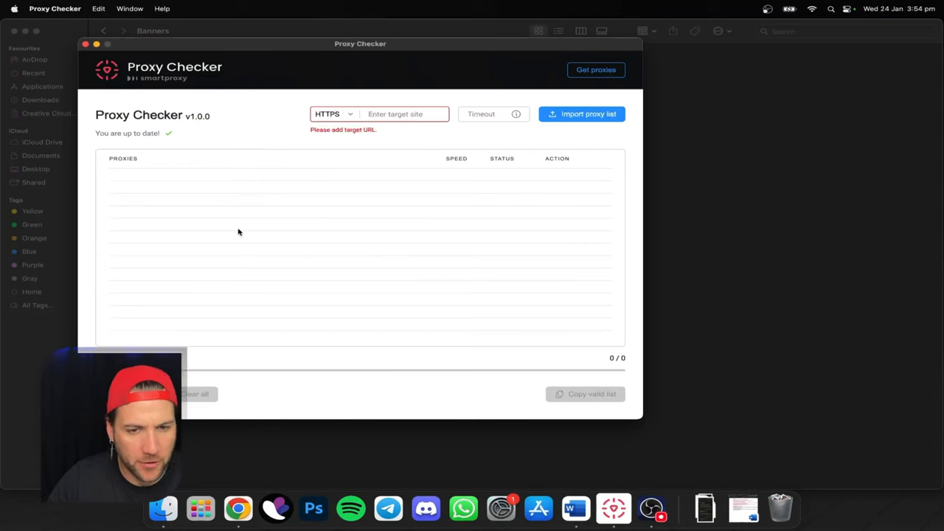
mouse_move(274, 224)
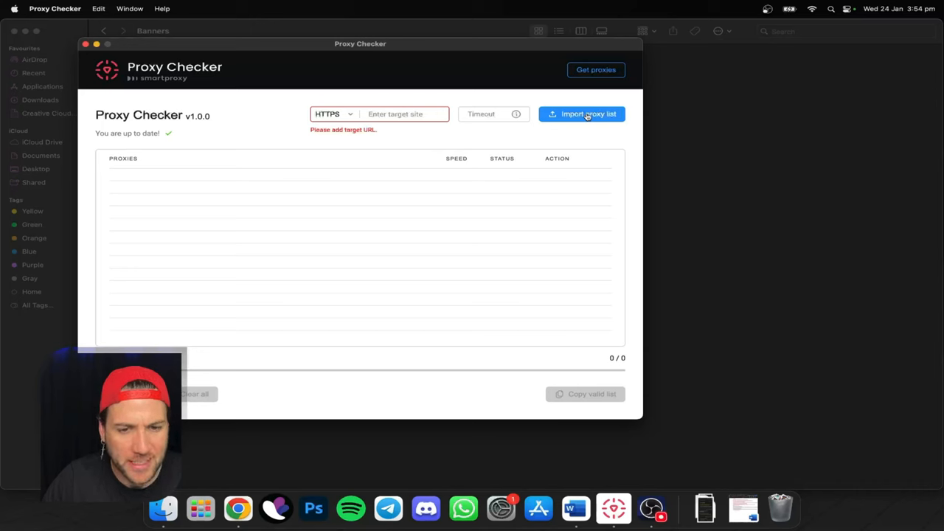
mouse_move(584, 87)
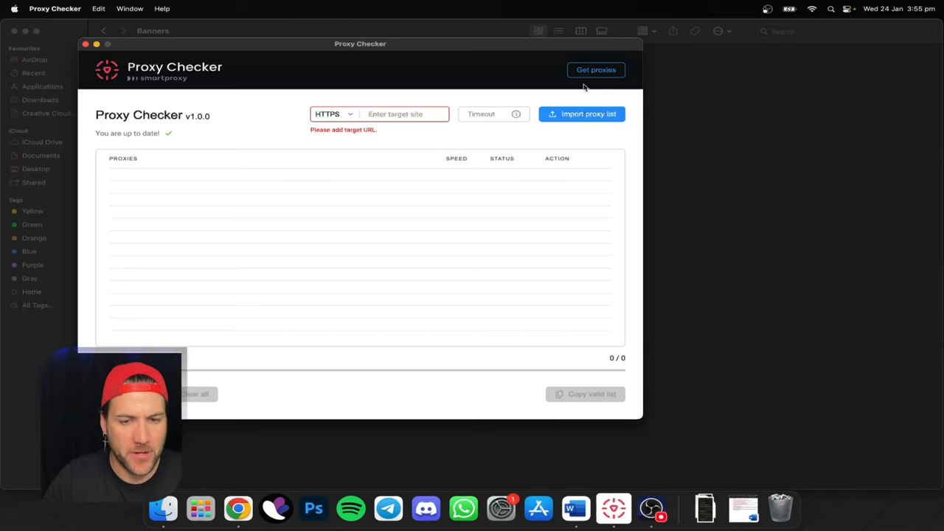
Step: Inspect the empty proxy list in the Proxy Checker desktop app
click(493, 113)
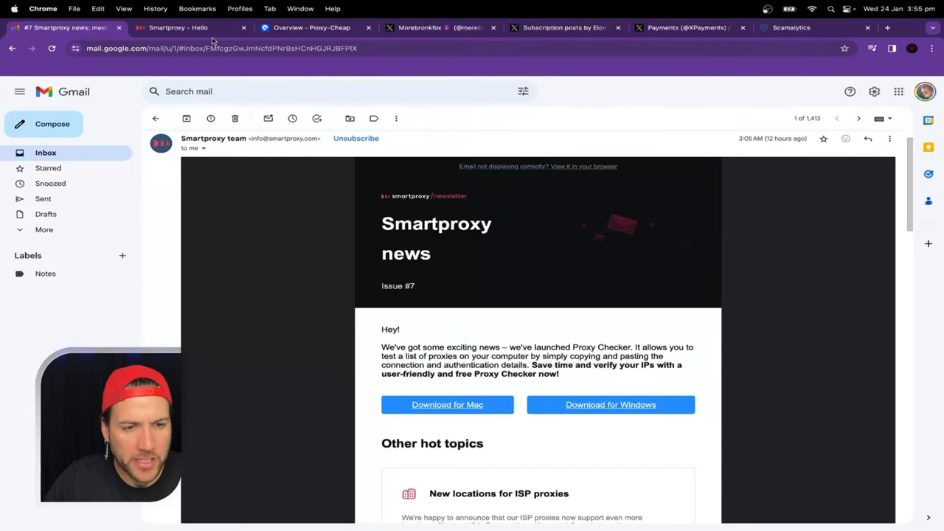
Step: In the Smartproxy dashboard, expand ISP Proxies and open the Residential Proxy setup page
click(177, 28)
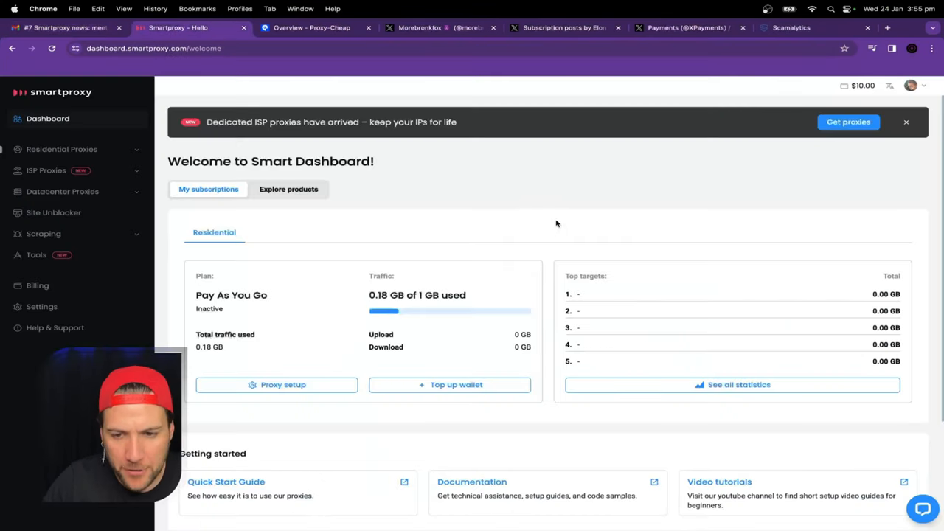
mouse_move(563, 203)
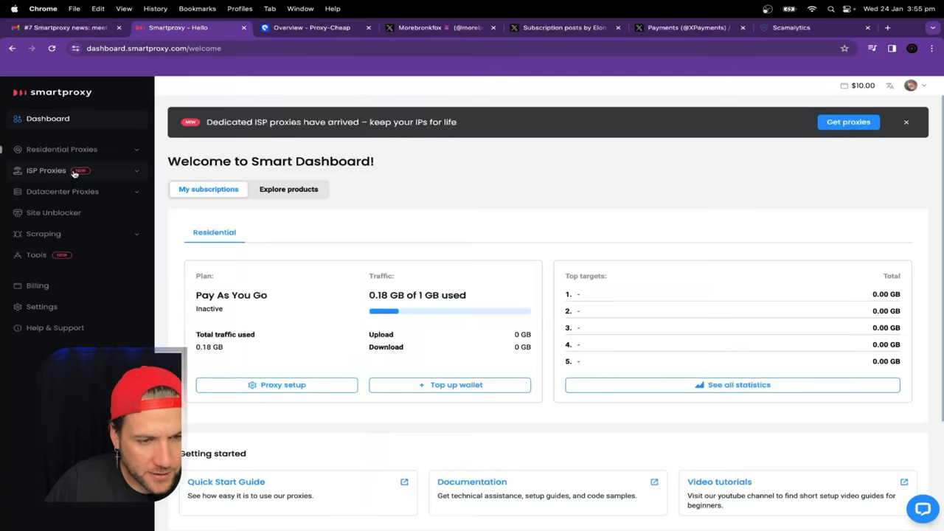
click(46, 170)
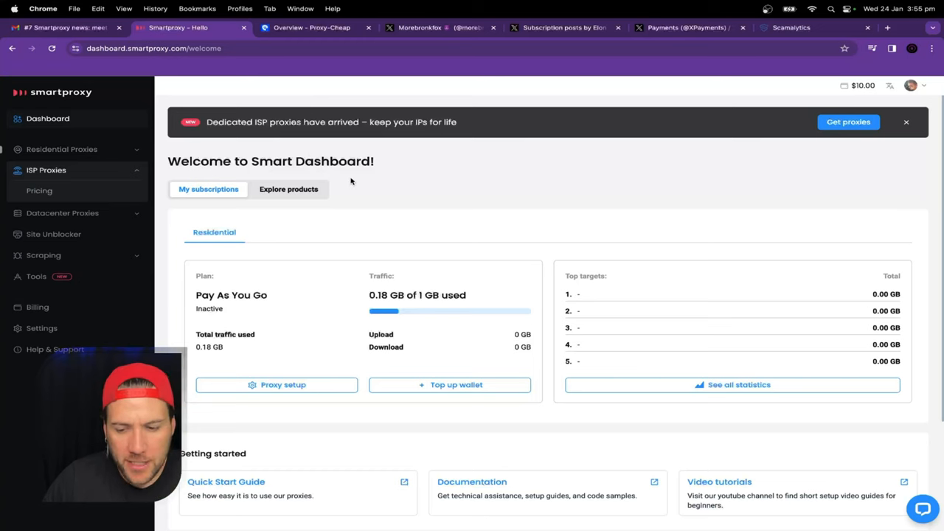
click(62, 149)
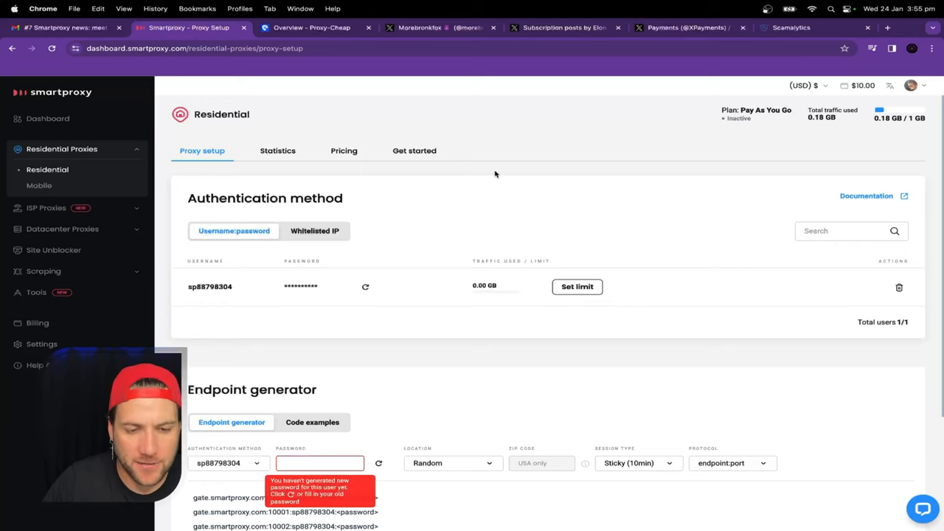
mouse_move(505, 145)
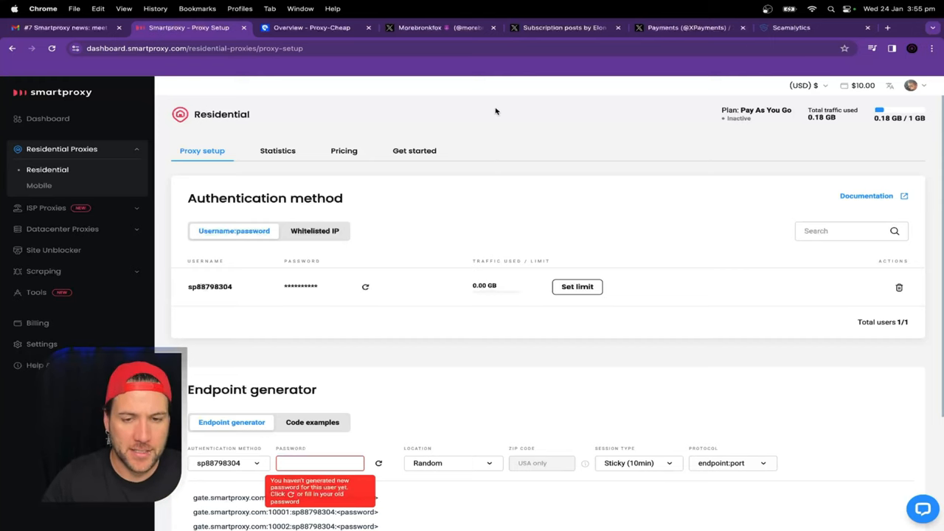
mouse_move(483, 115)
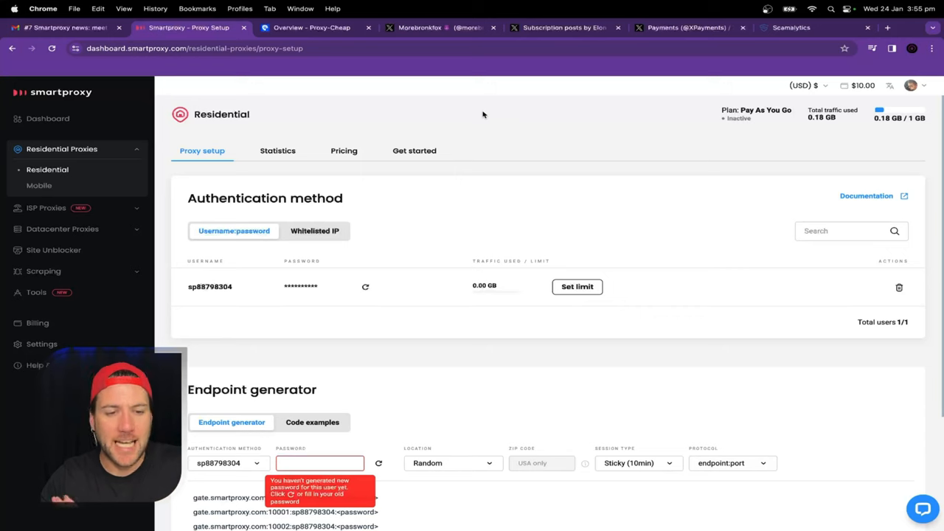
mouse_move(487, 115)
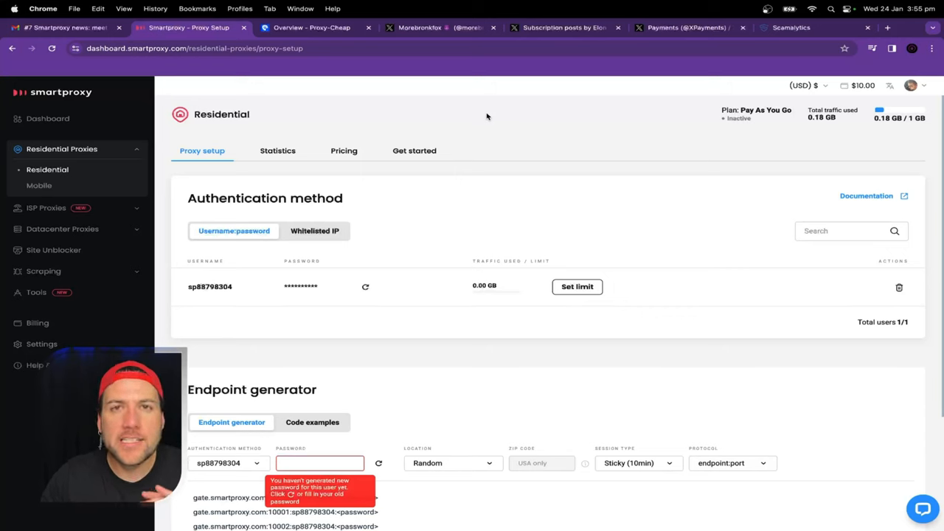
mouse_move(487, 170)
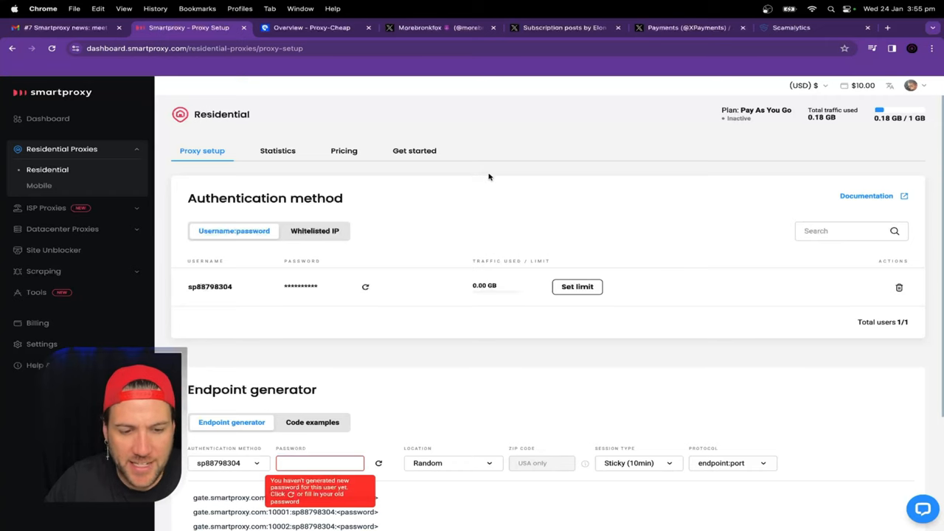
scroll(down, 3)
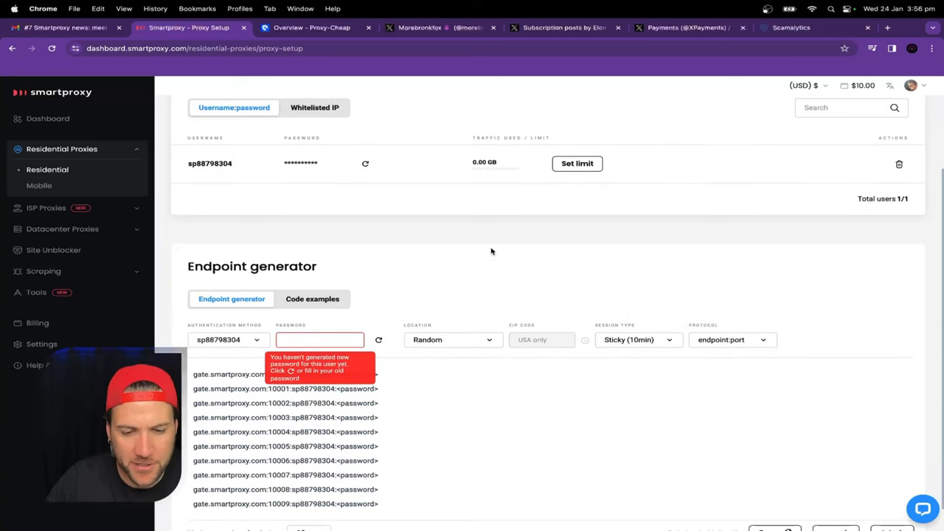
scroll(down, 3)
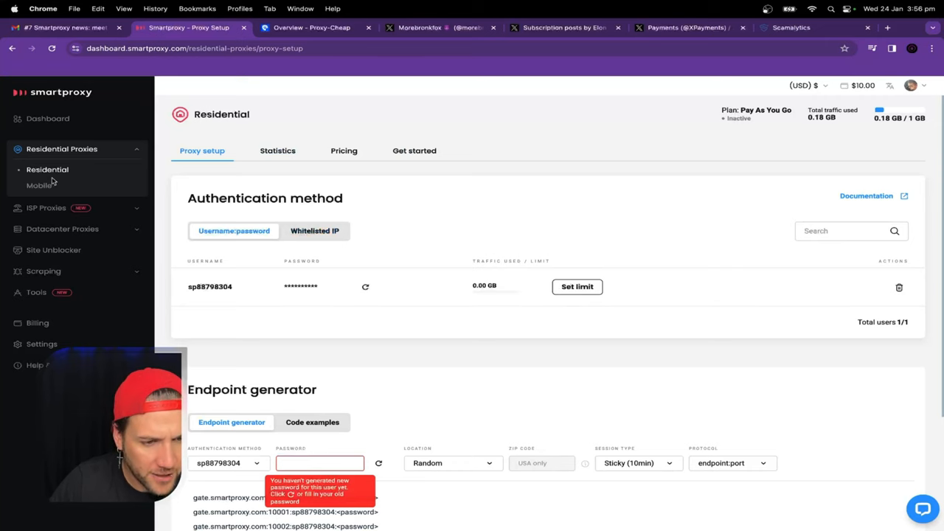
Step: Browse the Mobile proxies pricing plans and expand the scraping products section
click(39, 185)
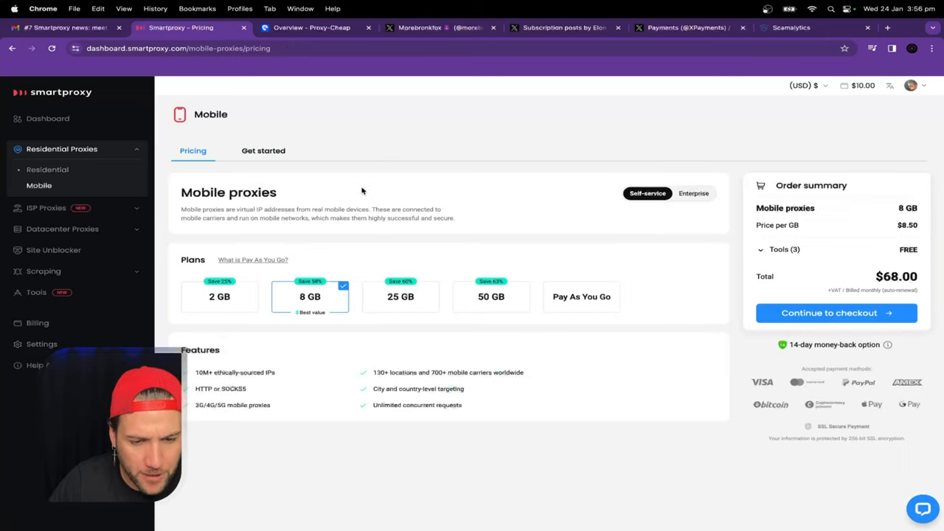
mouse_move(804, 235)
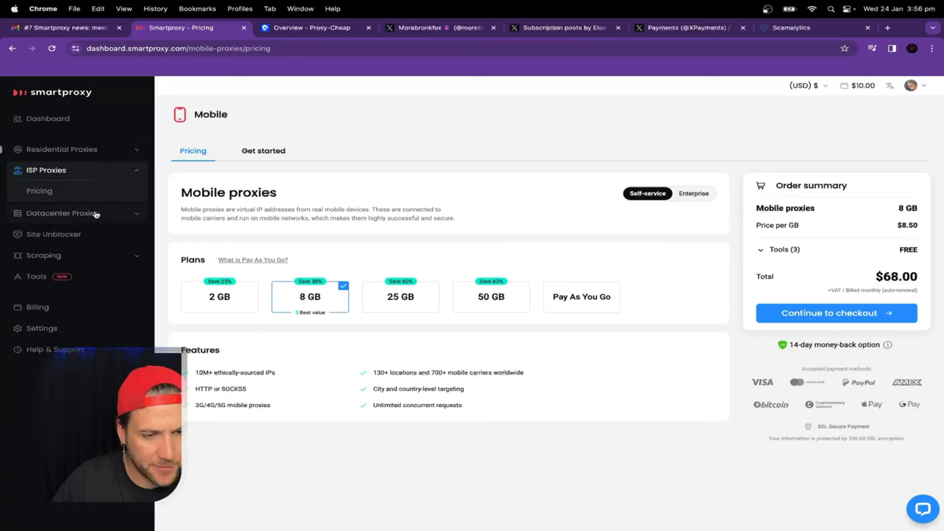
click(62, 191)
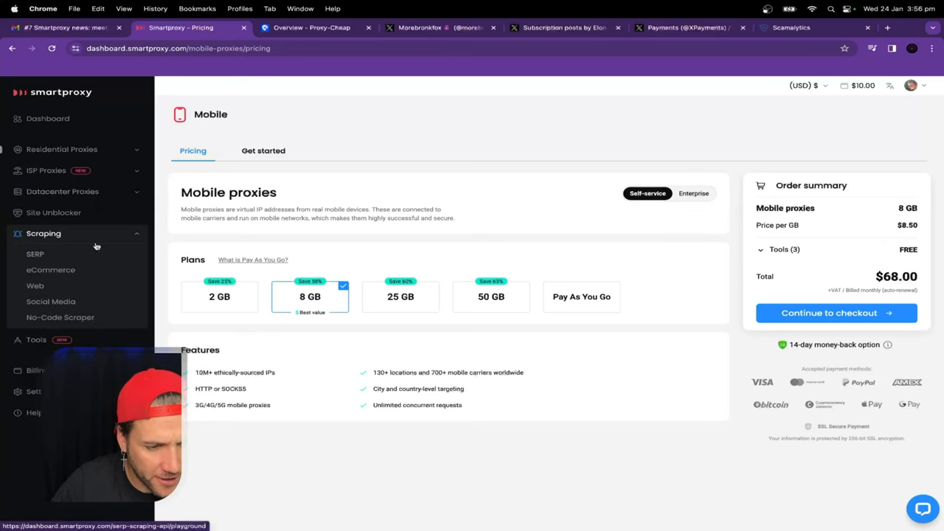
click(43, 233)
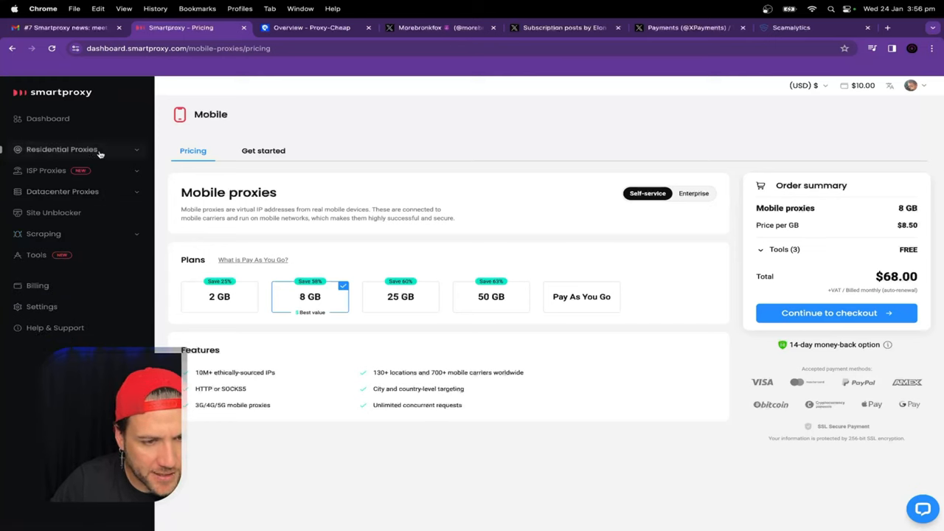
Step: Expand Residential Proxies in the sidebar and open its Proxy setup page
click(62, 149)
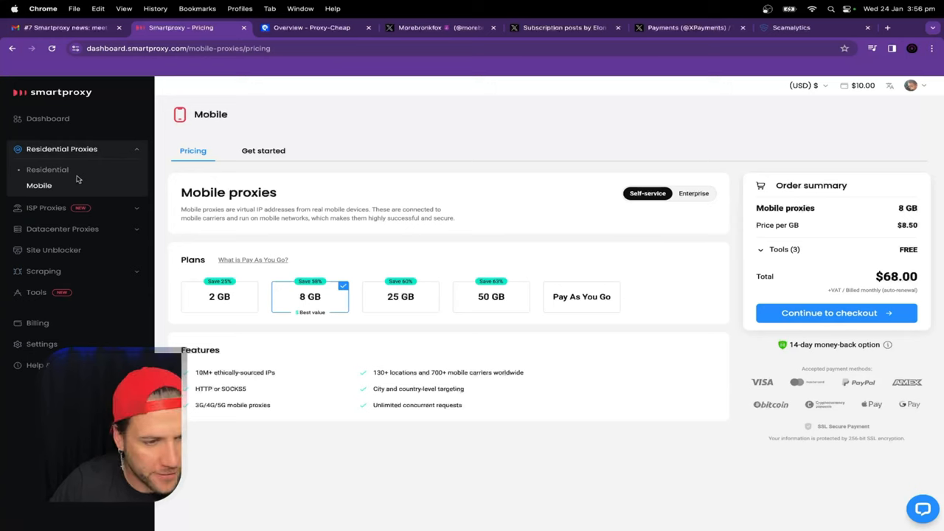
mouse_move(47, 169)
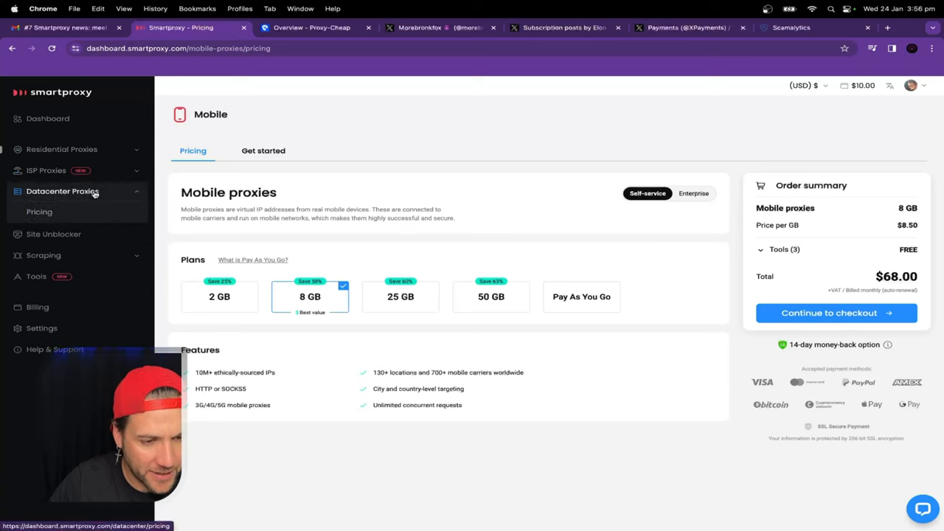
click(43, 233)
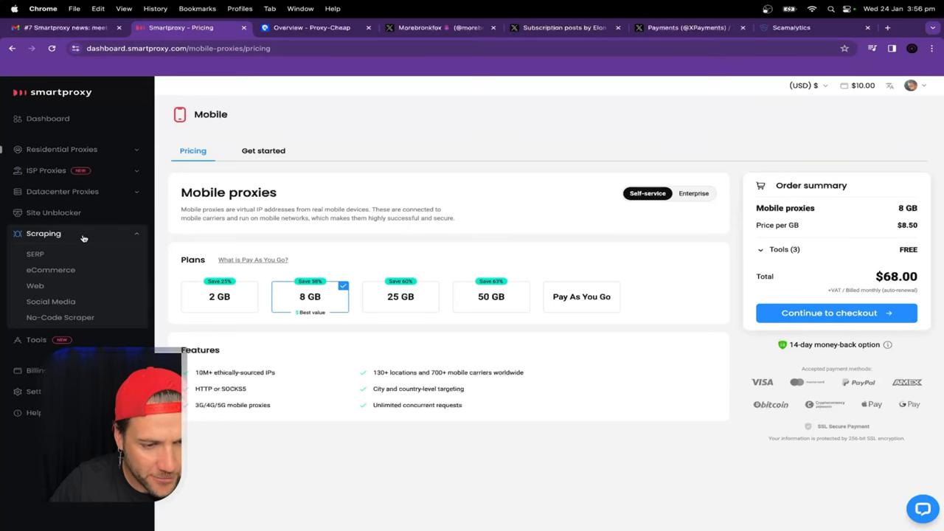
click(62, 149)
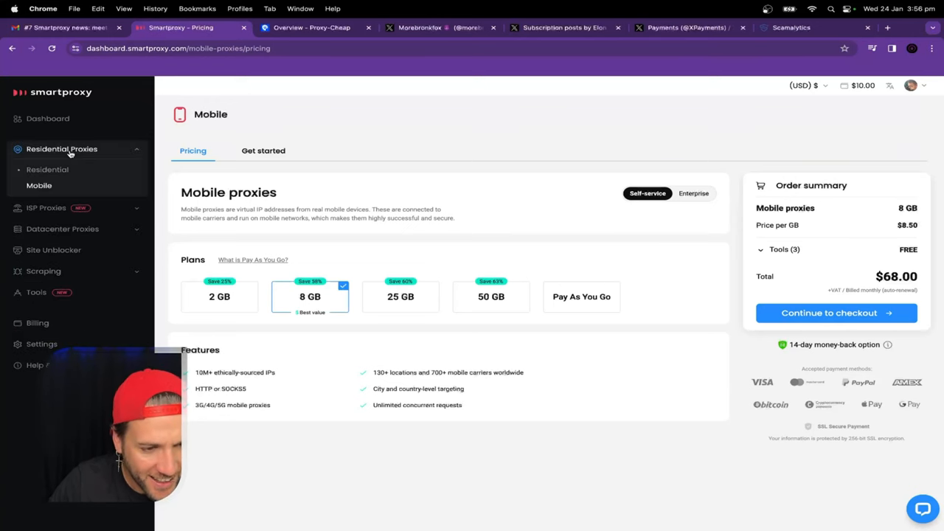
click(47, 169)
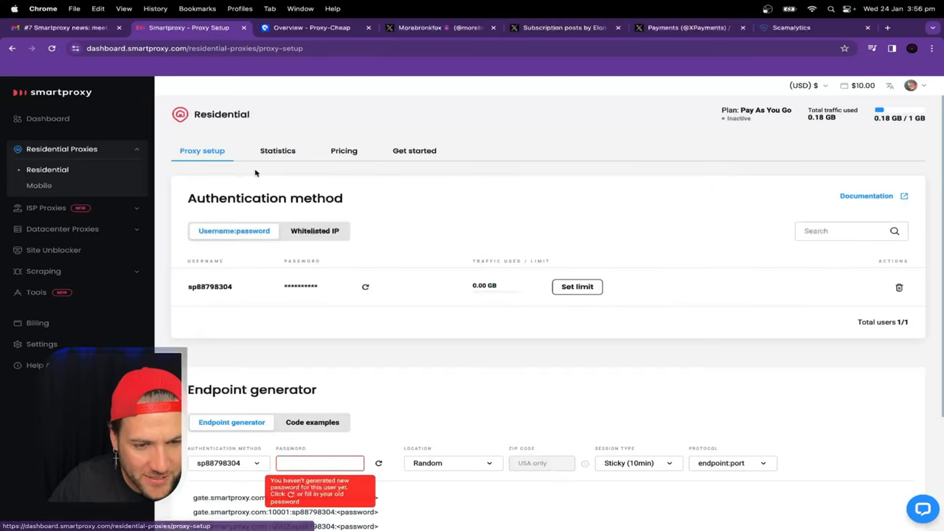
click(344, 151)
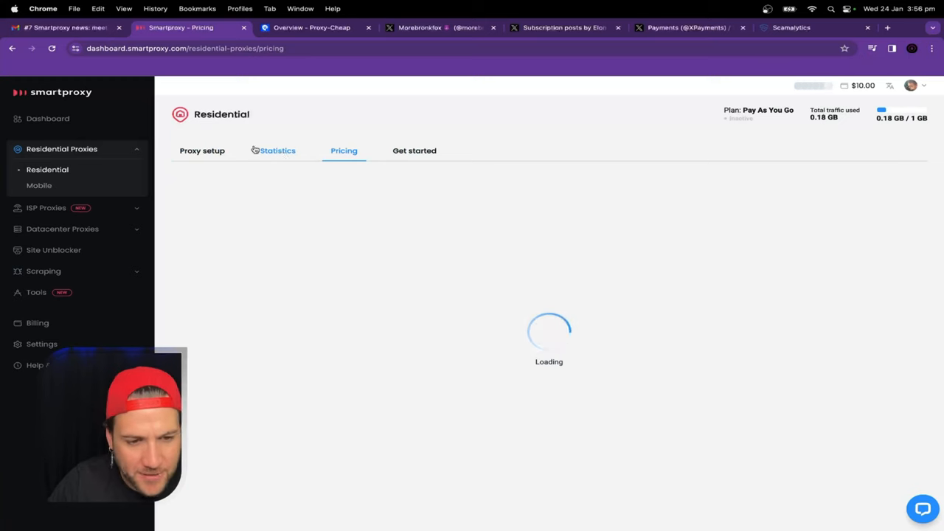
click(201, 151)
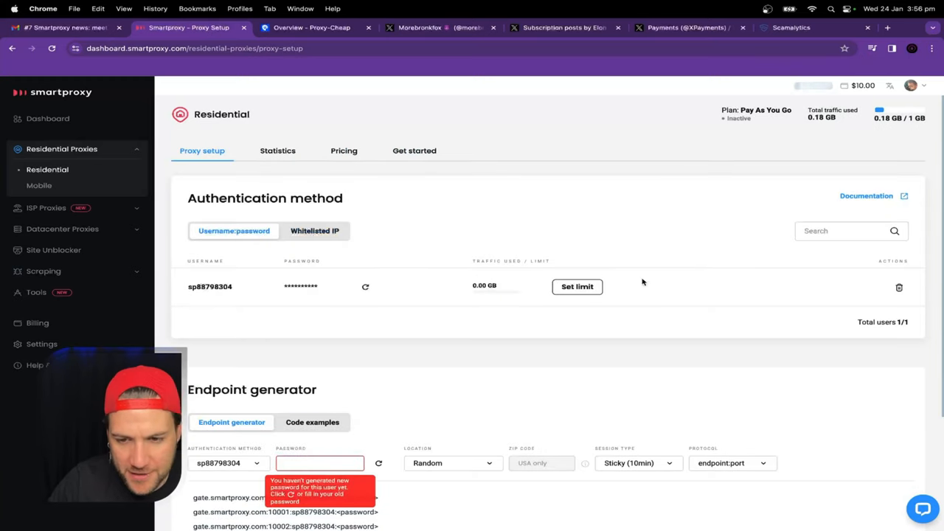
scroll(down, 3)
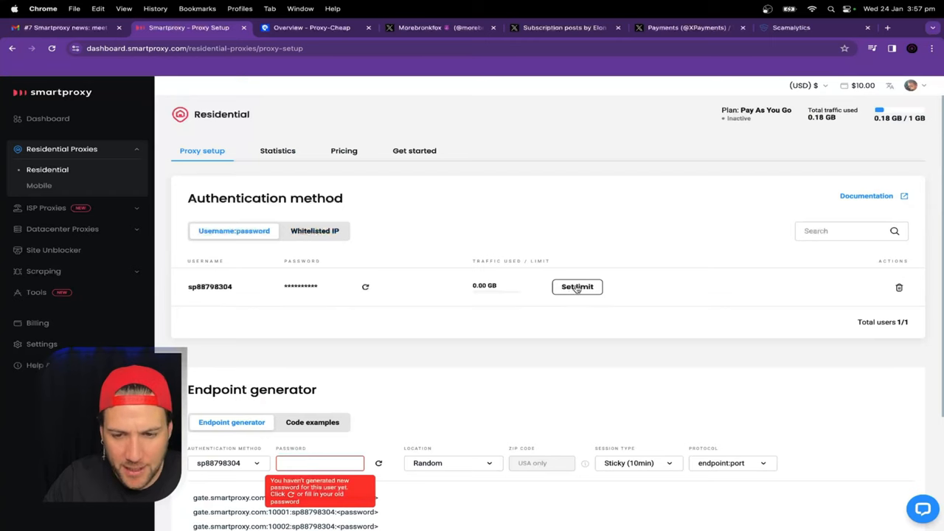
mouse_move(23, 122)
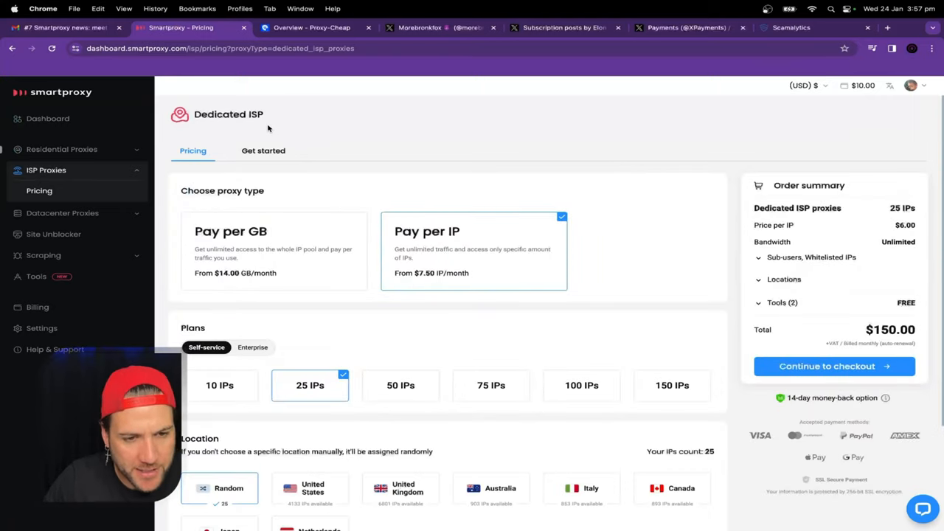
mouse_move(376, 141)
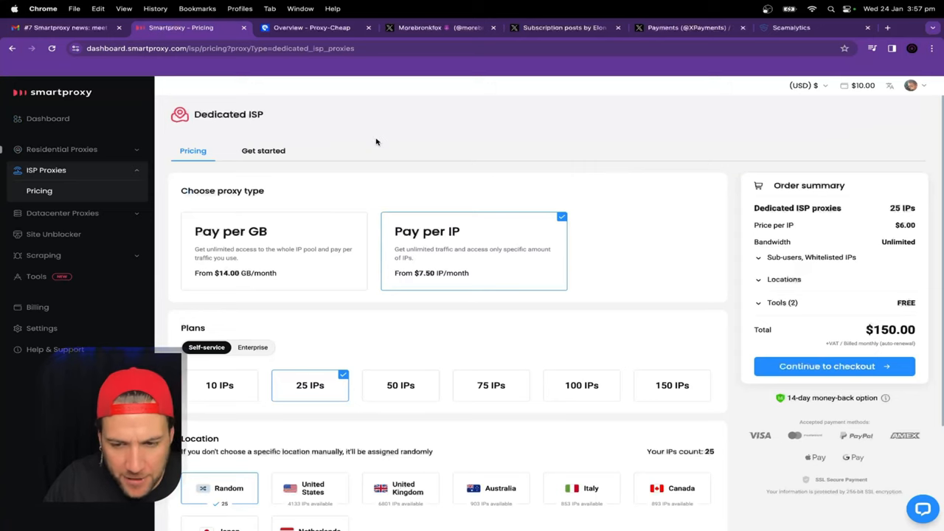
mouse_move(528, 301)
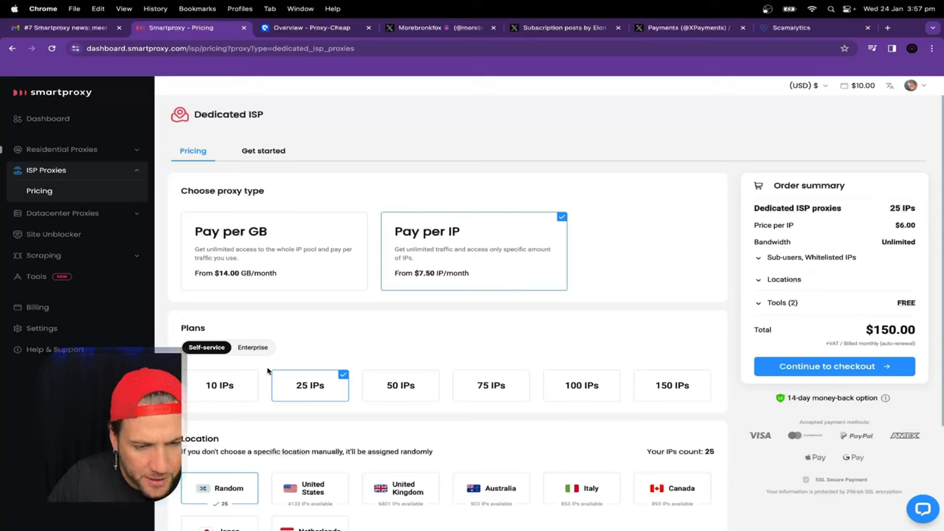
Step: Select the 10 IPs Dedicated ISP plan and review the $75.00 order summary
click(219, 385)
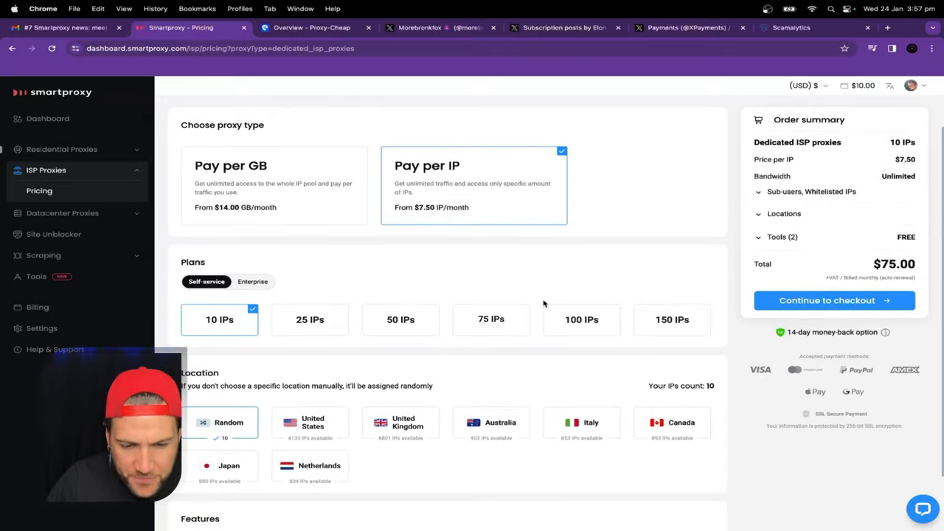
scroll(down, 3)
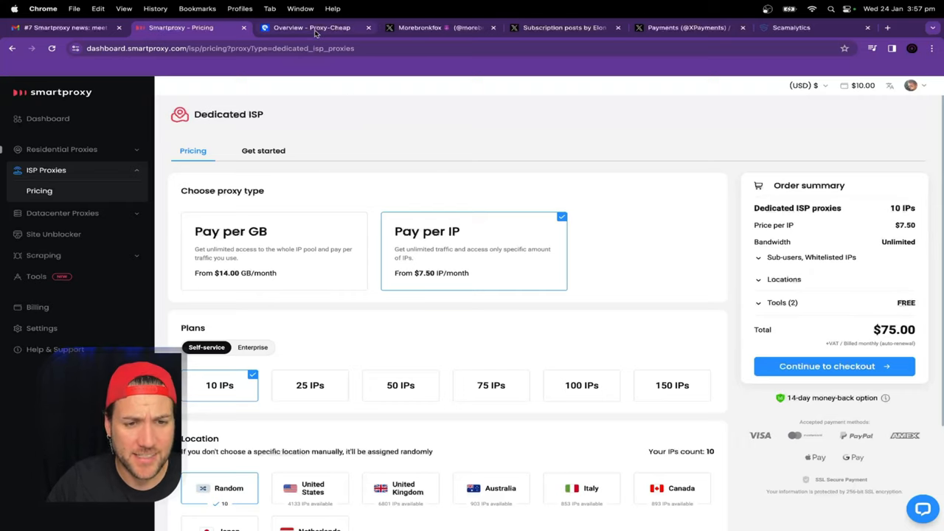
Step: Start a new Proxy-Cheap order, review the proxy types, and select one
click(310, 28)
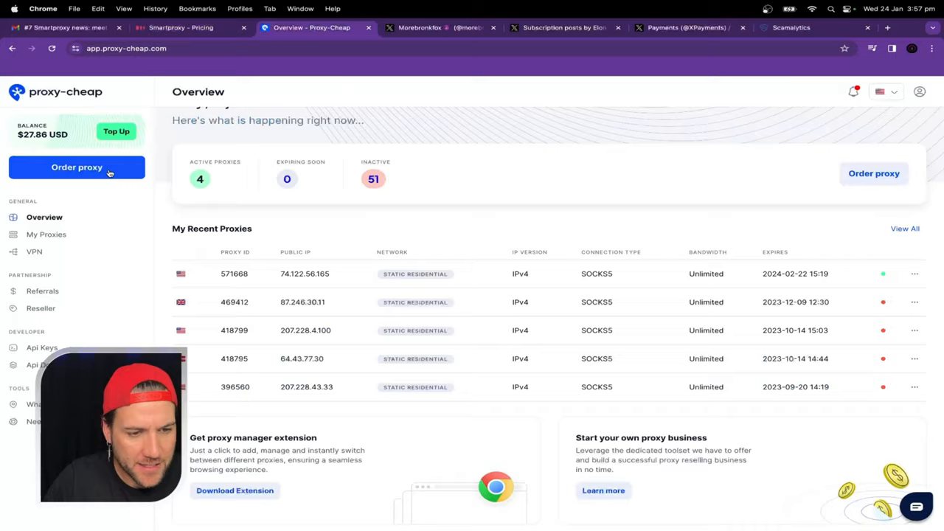
click(76, 167)
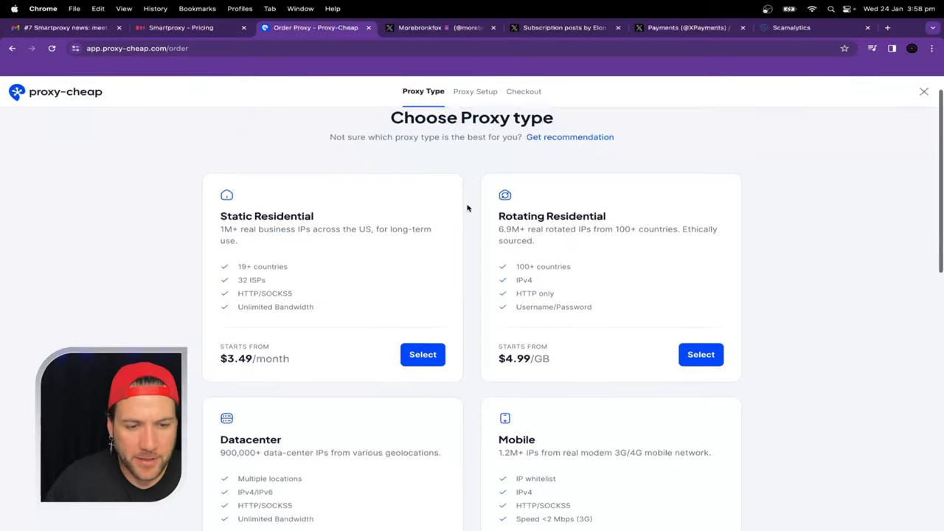
scroll(down, 3)
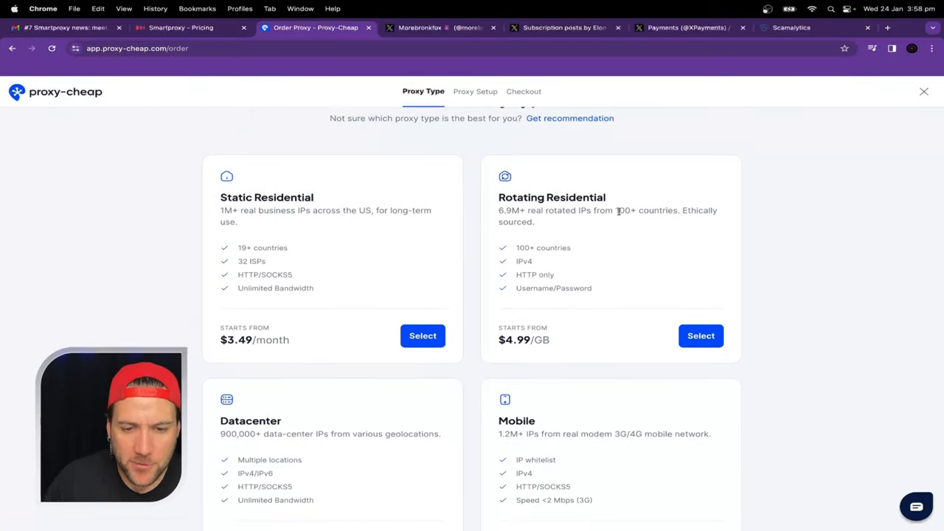
scroll(down, 3)
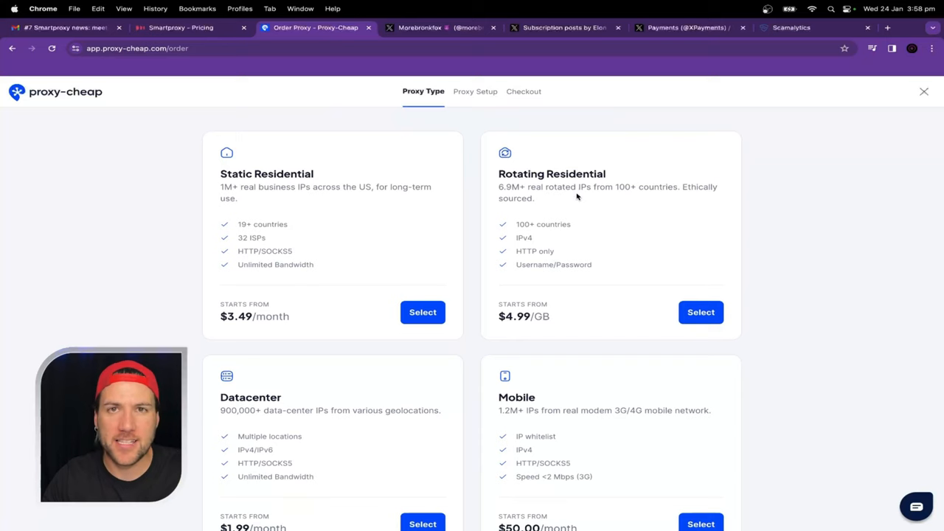
scroll(down, 3)
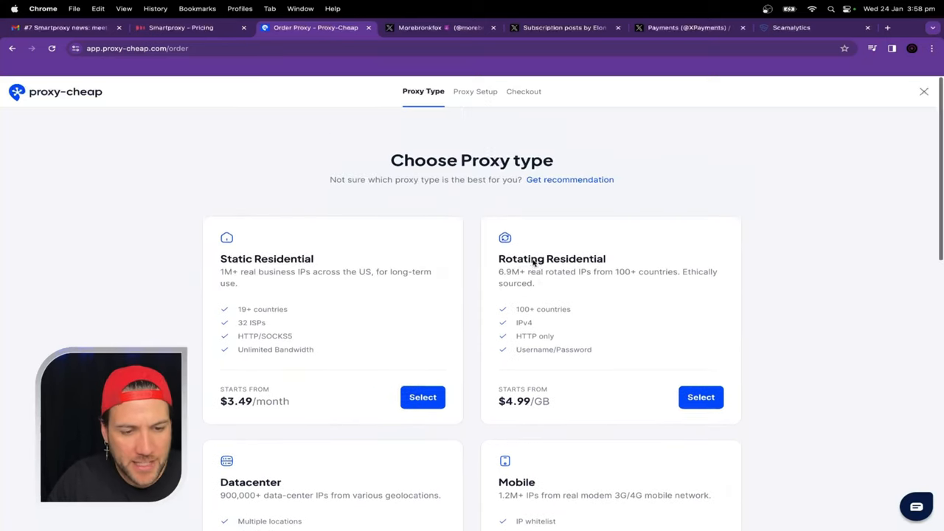
click(701, 397)
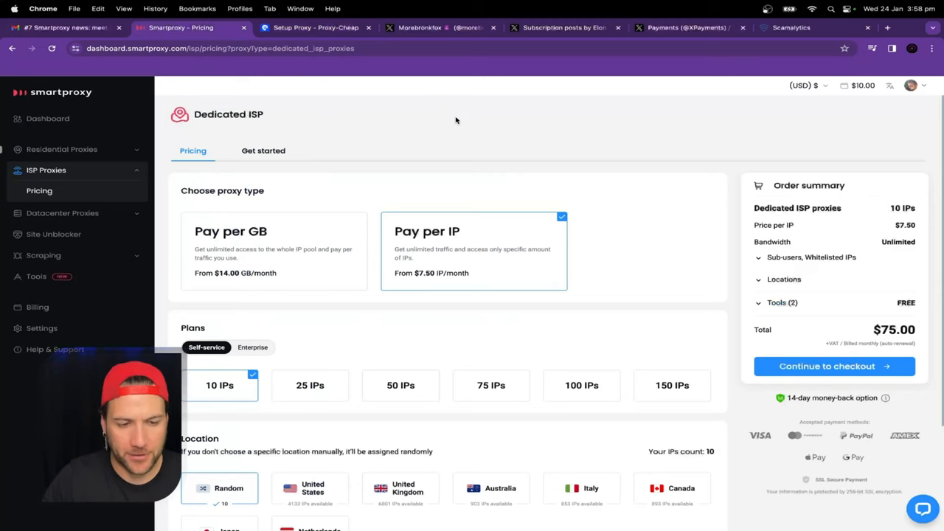
mouse_move(344, 234)
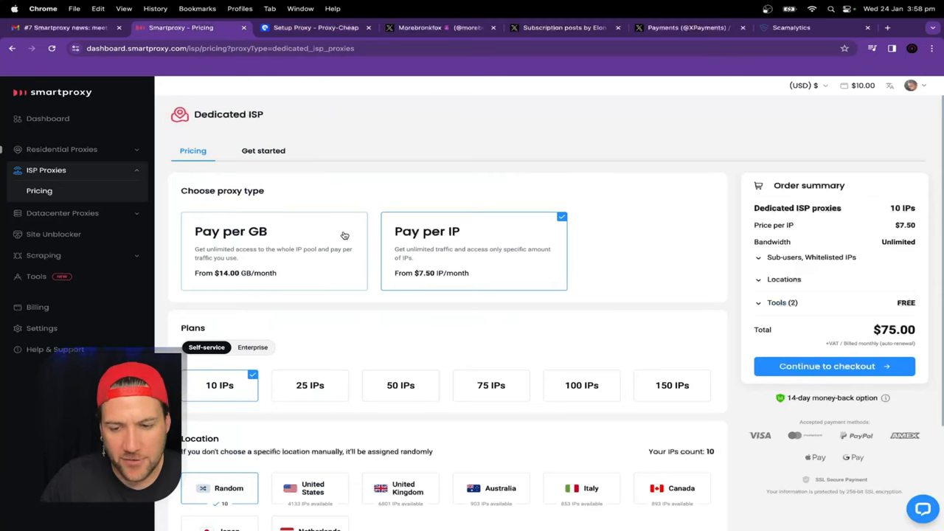
mouse_move(362, 233)
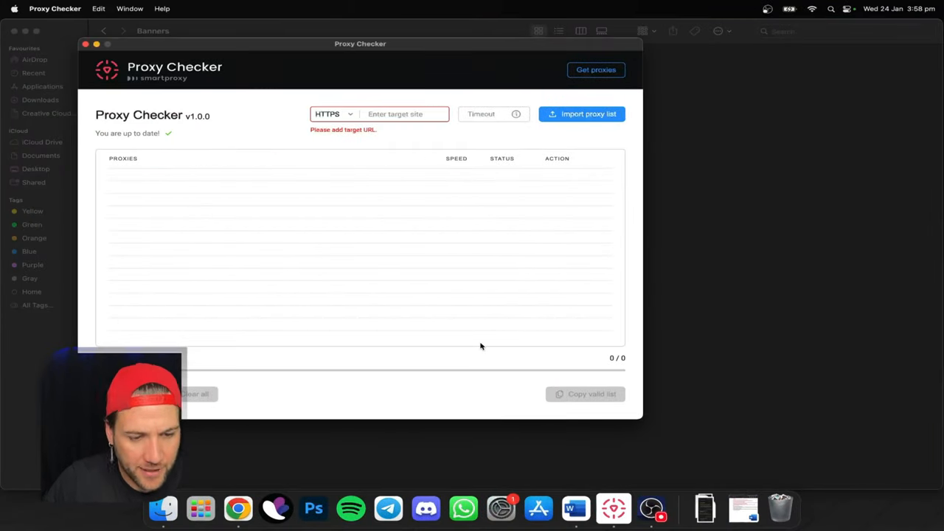
mouse_move(237, 509)
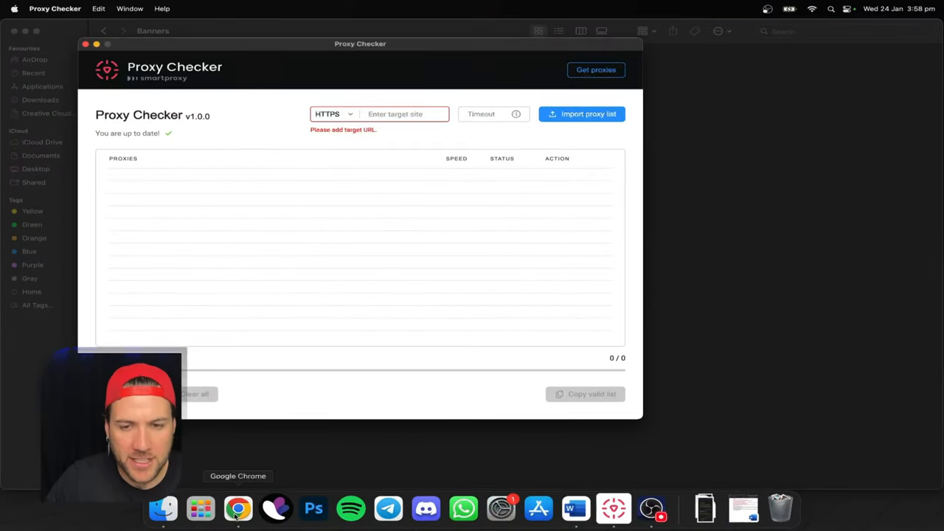